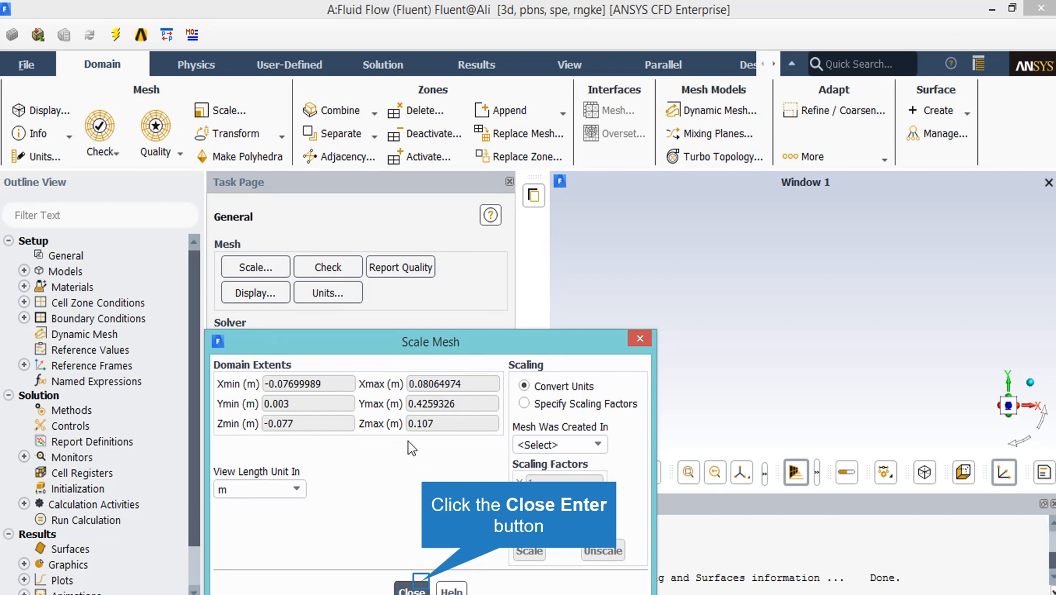
{"action": "mouse_move", "coordinate": [334, 484]}
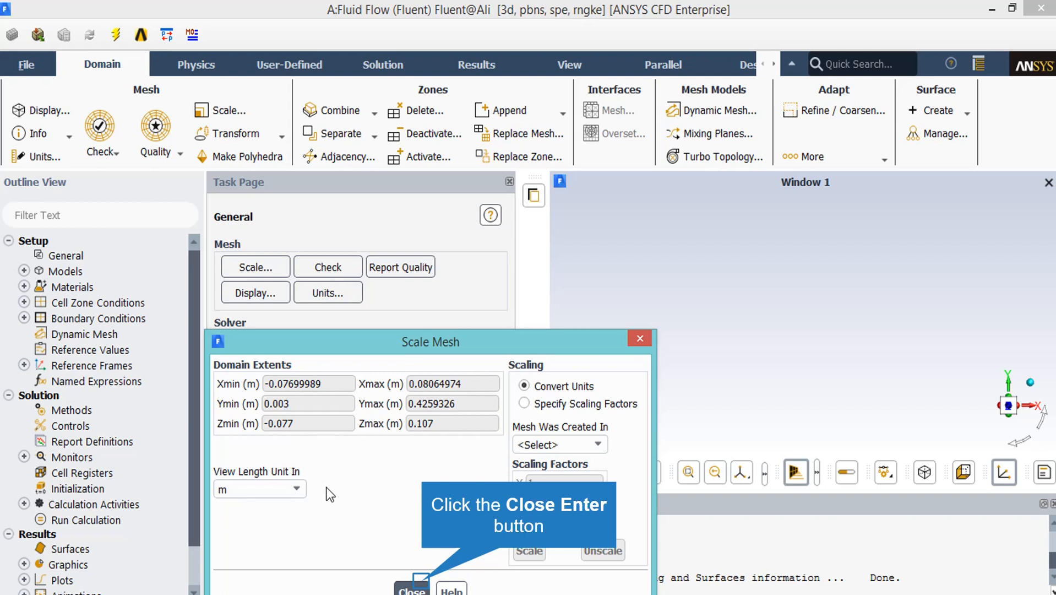
{"action": "mouse_move", "coordinate": [516, 467]}
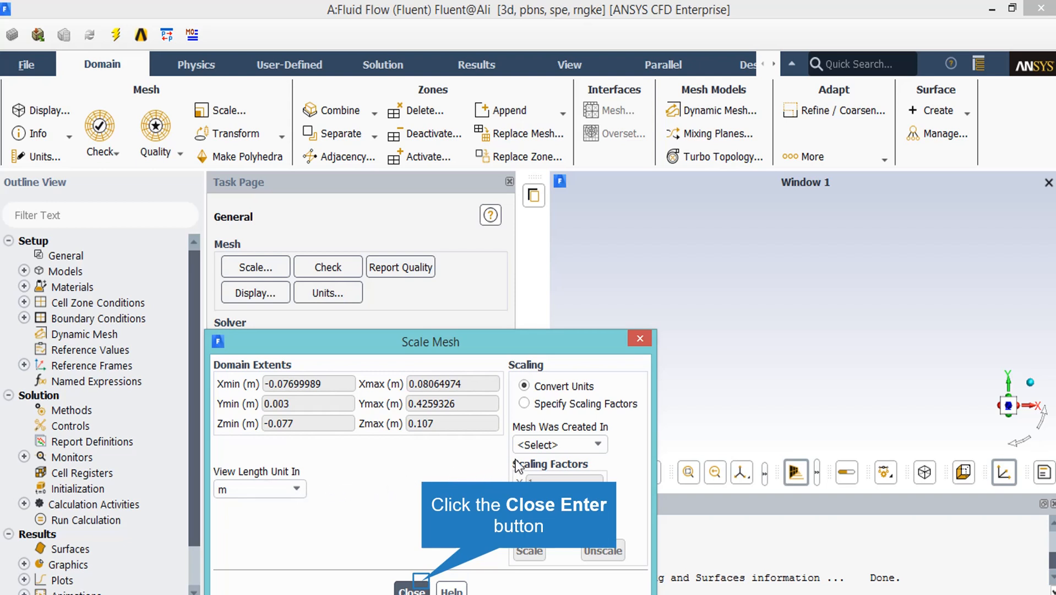
{"action": "mouse_move", "coordinate": [515, 494]}
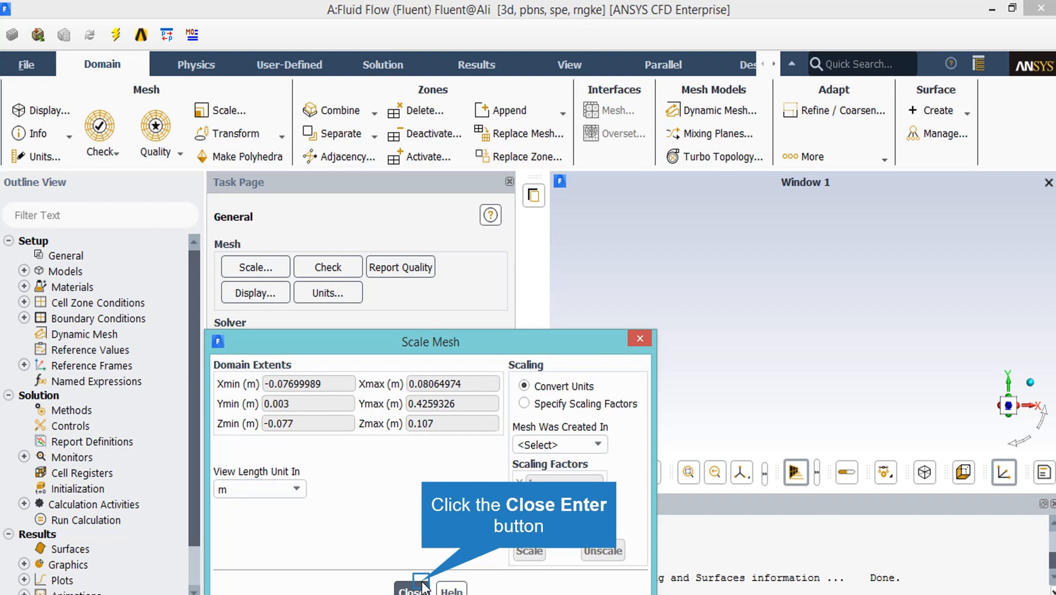
- Close the Scale Mesh window after reviewing the domain extents in metres
{"action": "left_click", "coordinate": [415, 588]}
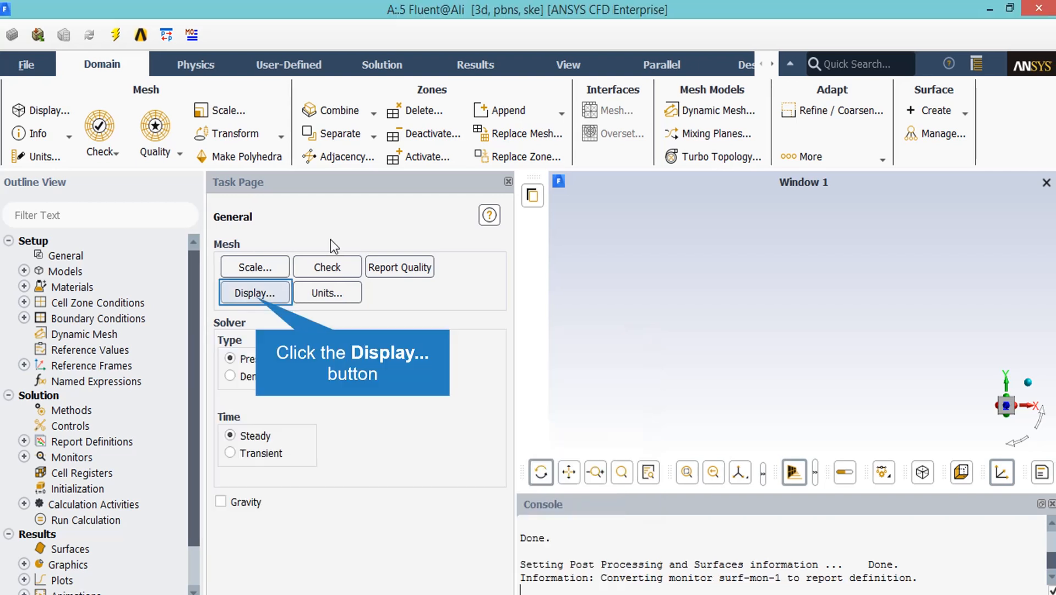
{"action": "mouse_move", "coordinate": [258, 302]}
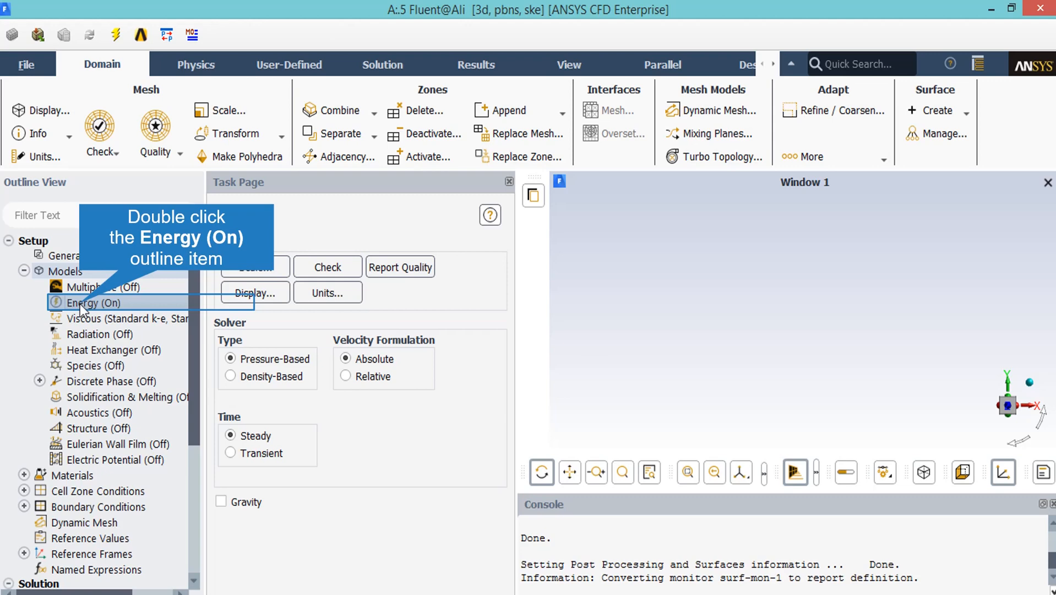
- Keep the standard k-epsilon (2 eqn) viscous model with standard wall functions
{"action": "double_click", "coordinate": [118, 319]}
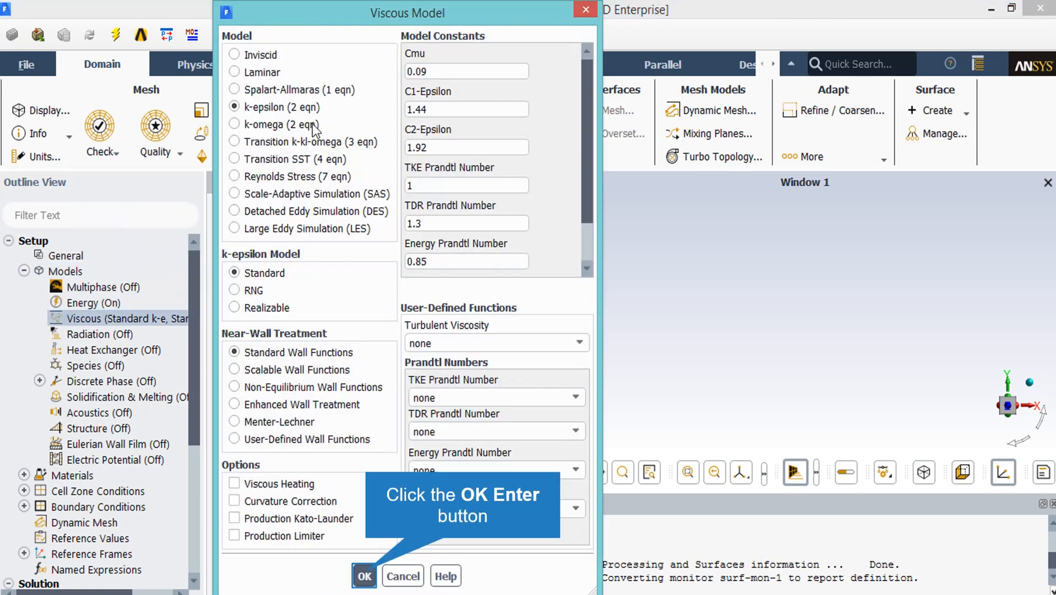
{"action": "mouse_move", "coordinate": [337, 269]}
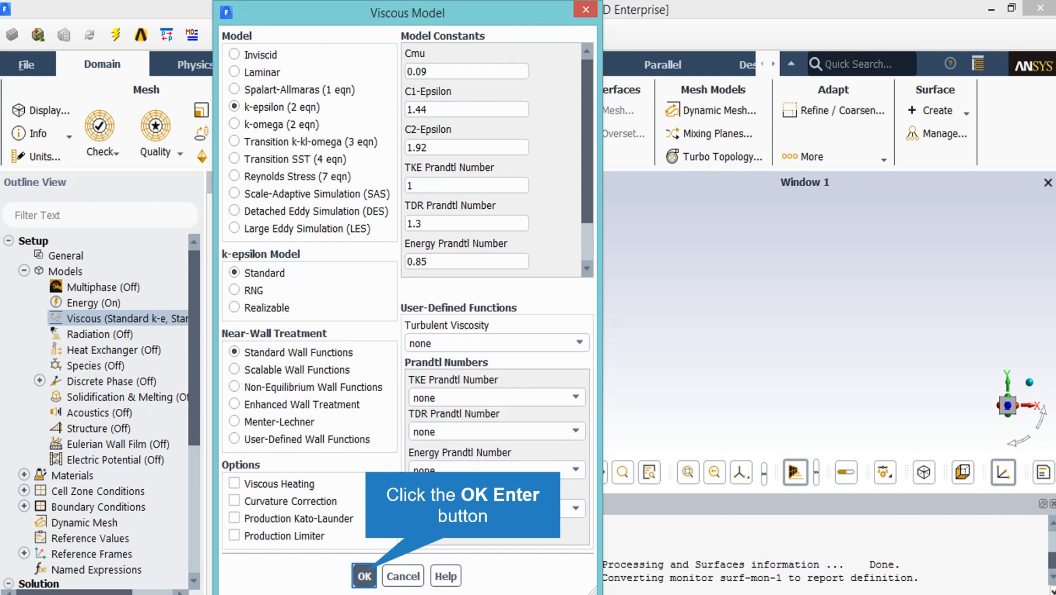
{"action": "left_click", "coordinate": [363, 575]}
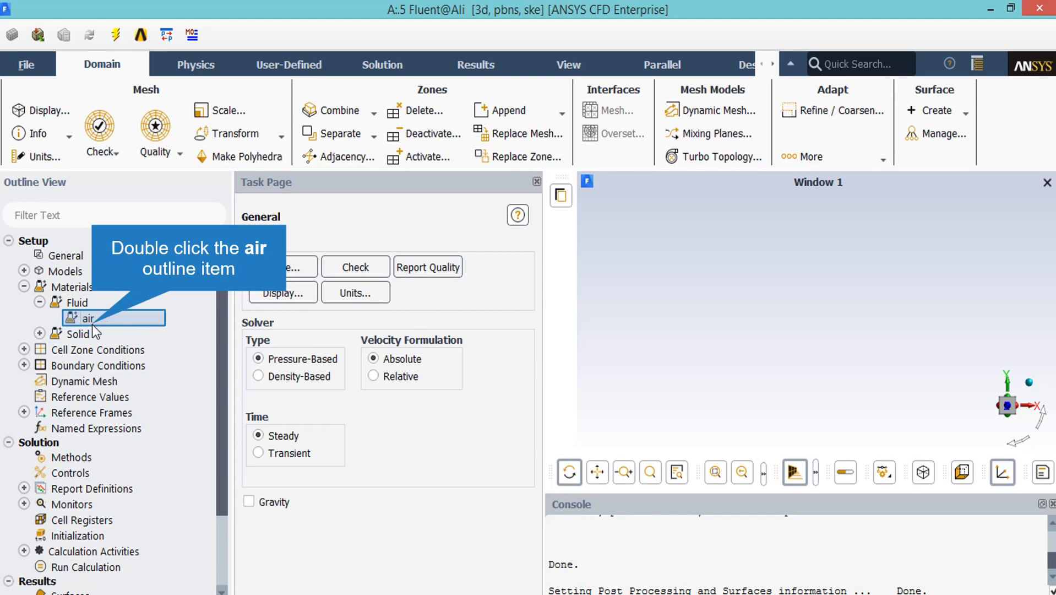
- Review the air fluid material's properties and keep it for the case
{"action": "double_click", "coordinate": [88, 318]}
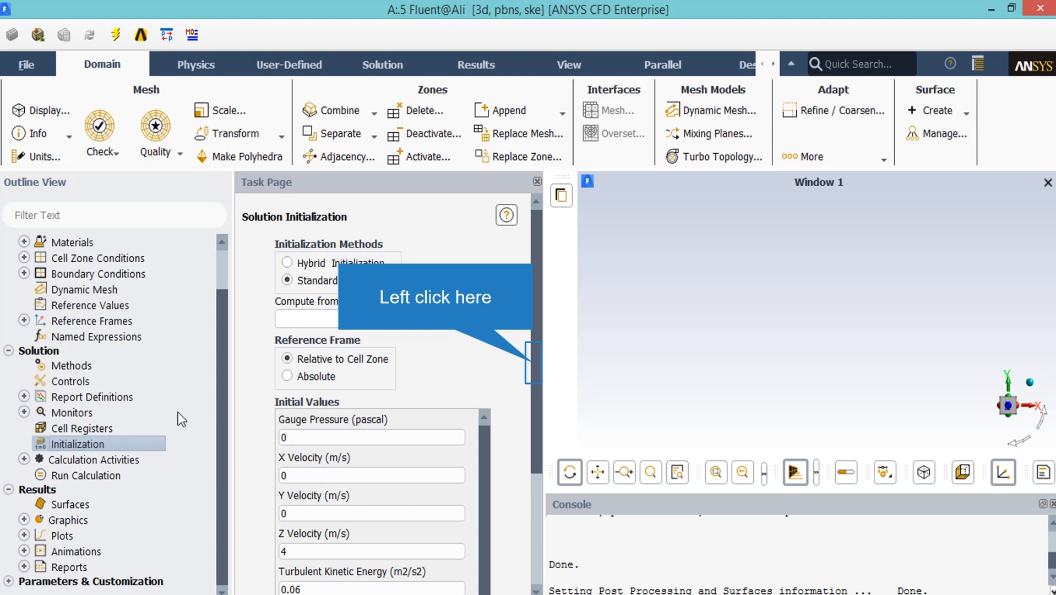
{"action": "mouse_move", "coordinate": [461, 358]}
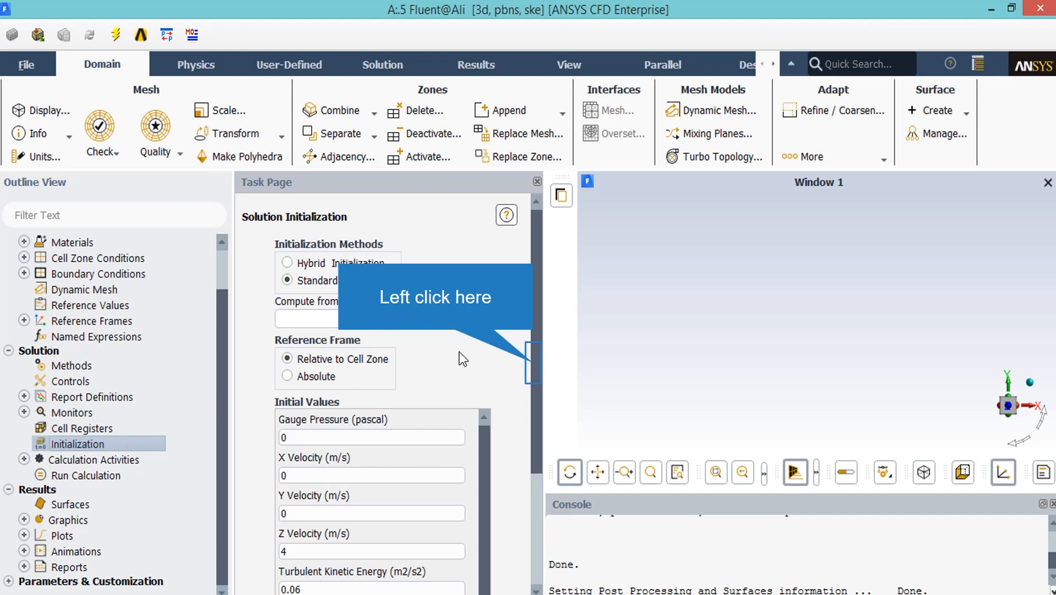
{"action": "mouse_move", "coordinate": [480, 550]}
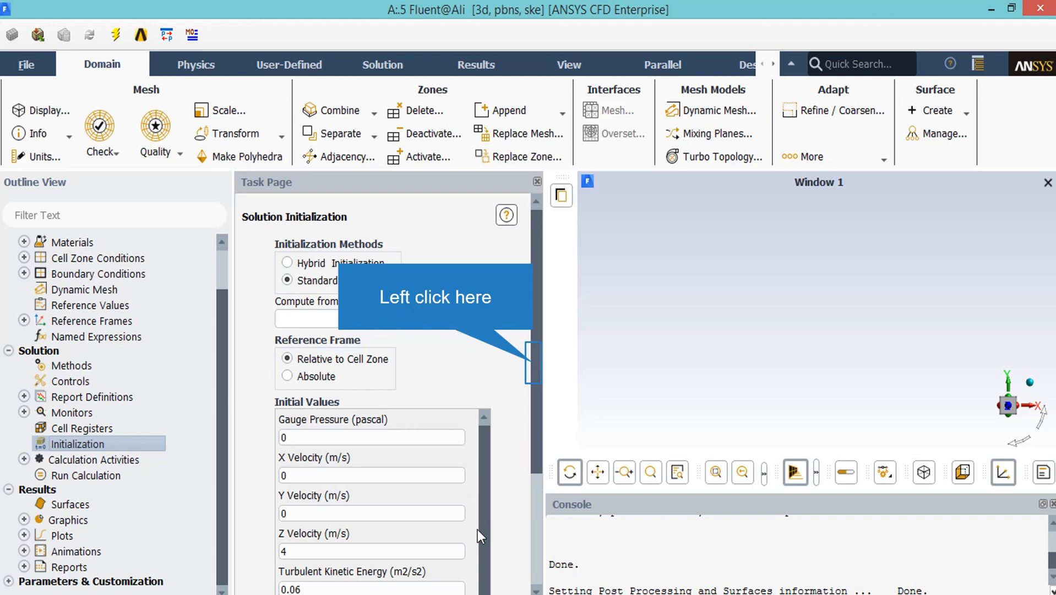
{"action": "mouse_move", "coordinate": [495, 535]}
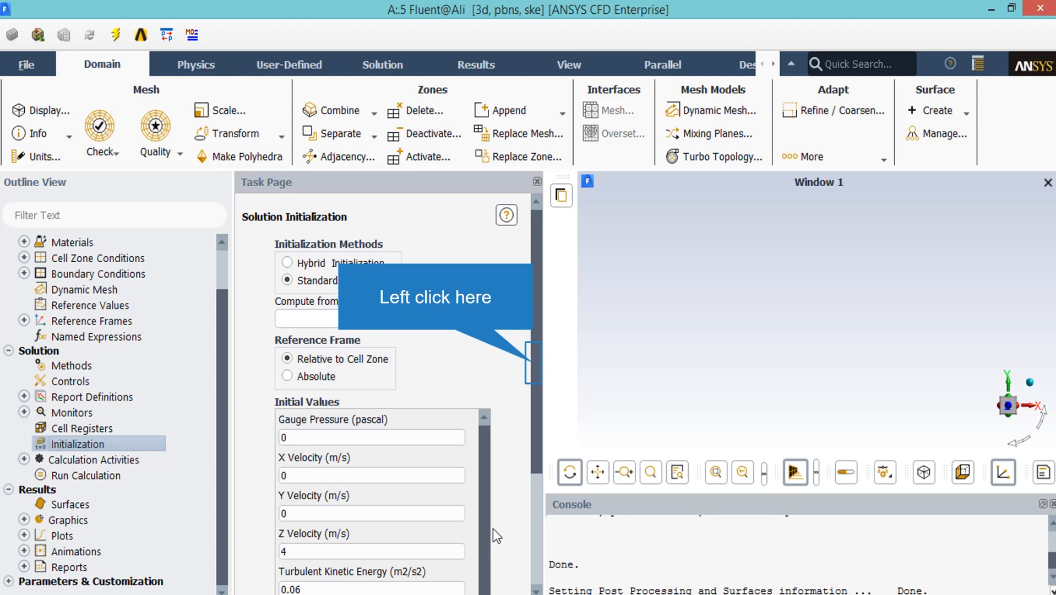
{"action": "mouse_move", "coordinate": [533, 365]}
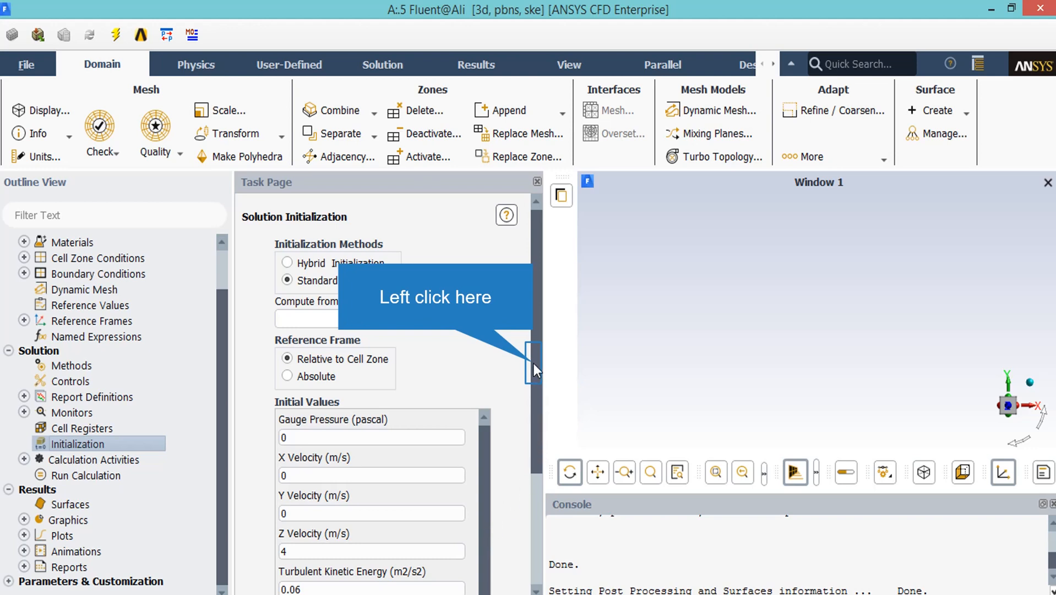